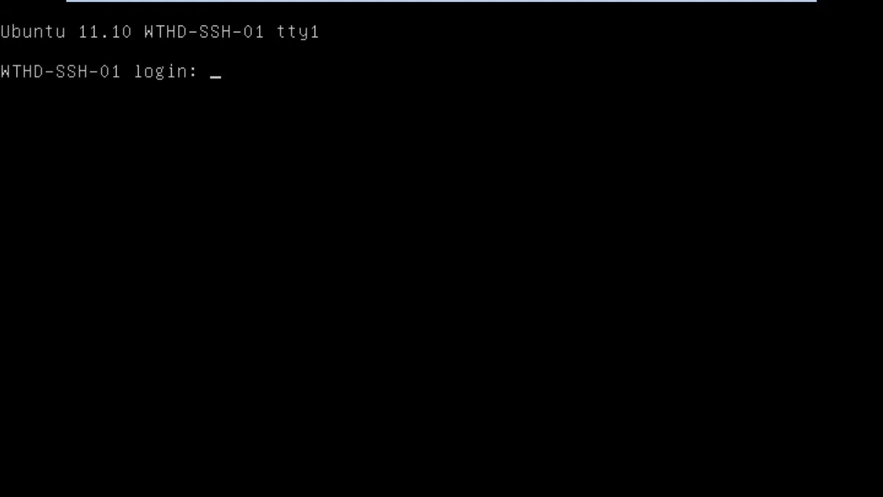
- Log in to the Ubuntu Server console as jmullins and reach the shell prompt
text(jmullins)
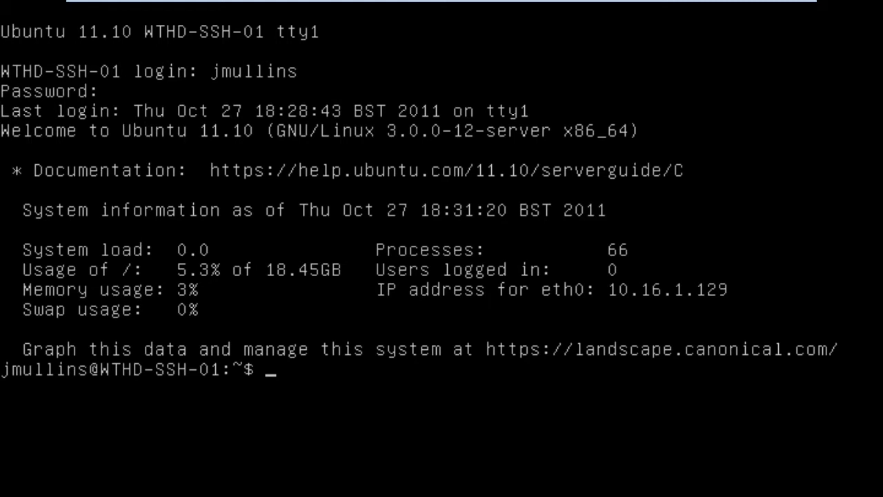
- Run sudo apt-get install openssh-server and reach the package confirmation prompt
text(sudo)
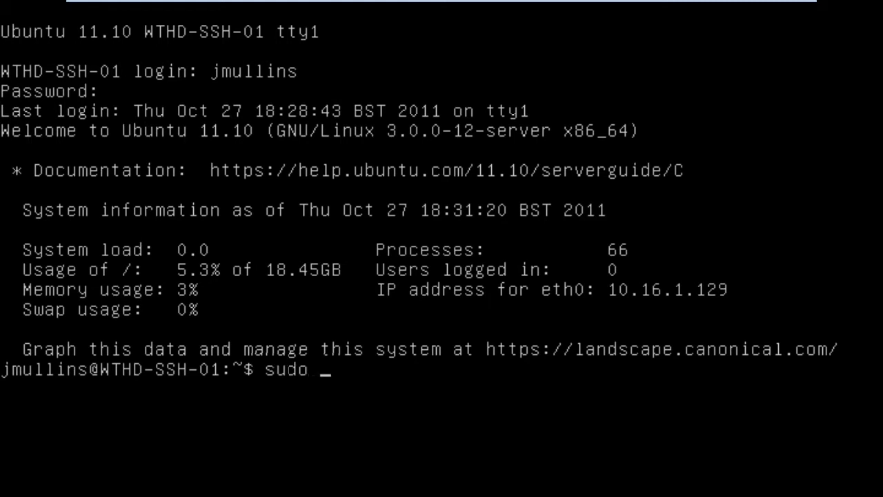
text(apt)
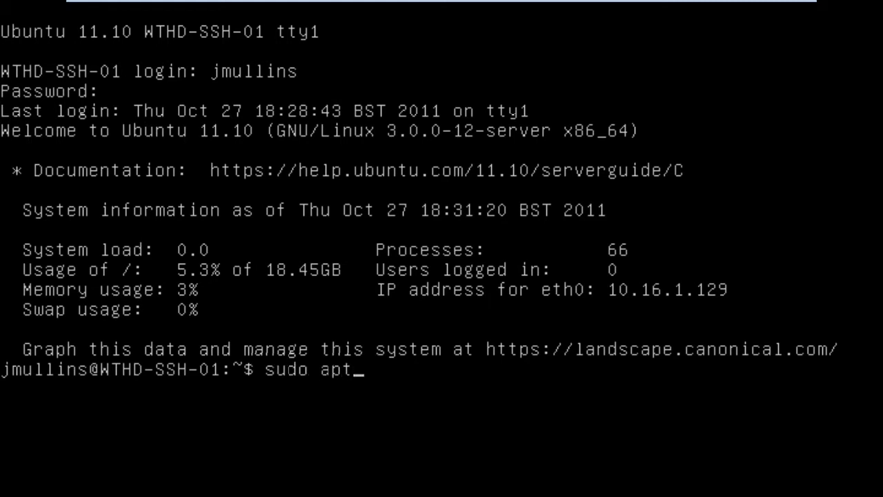
text(-get install)
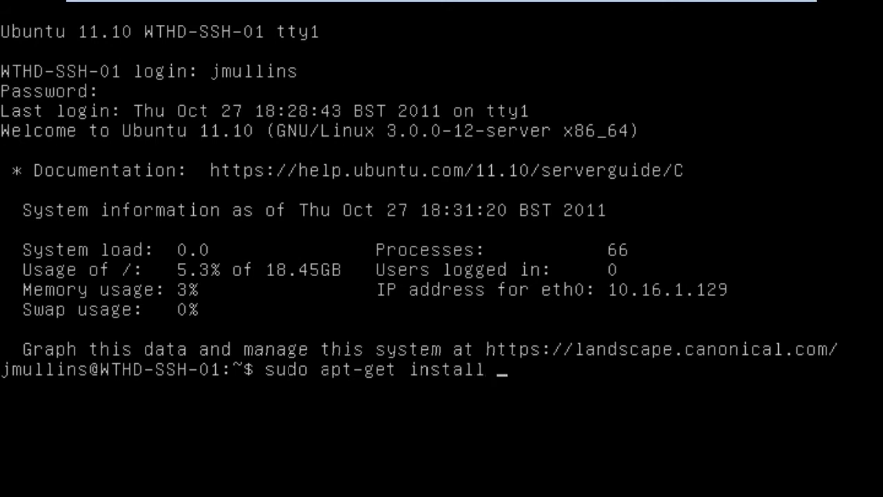
text(ope)
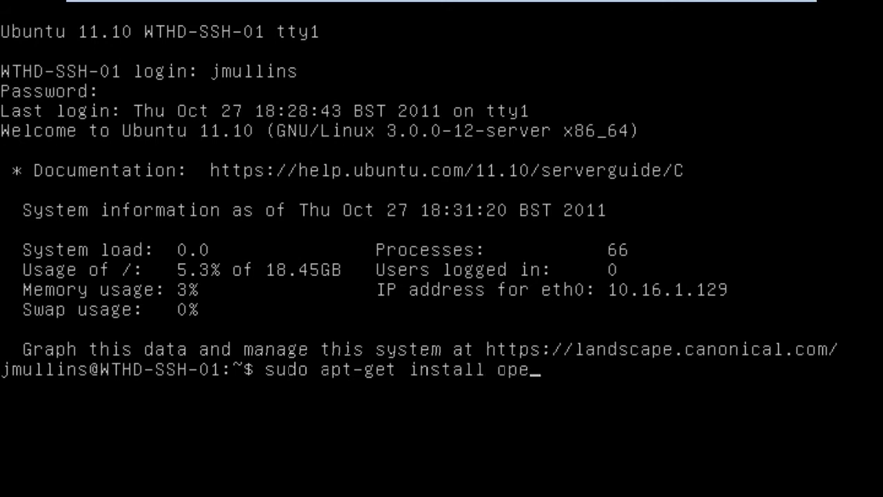
text(nssh-ser)
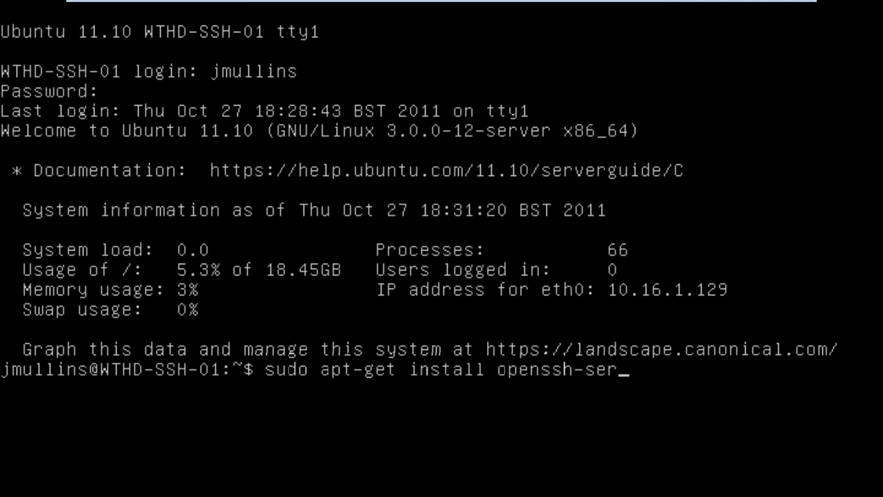
text(ver)
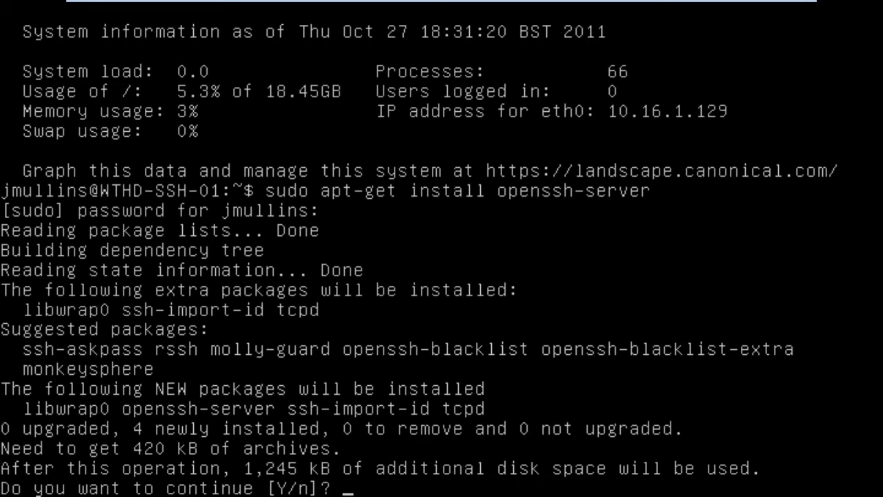
- Confirm with y so apt installs openssh-server, generating host keys and starting ssh
text(y)
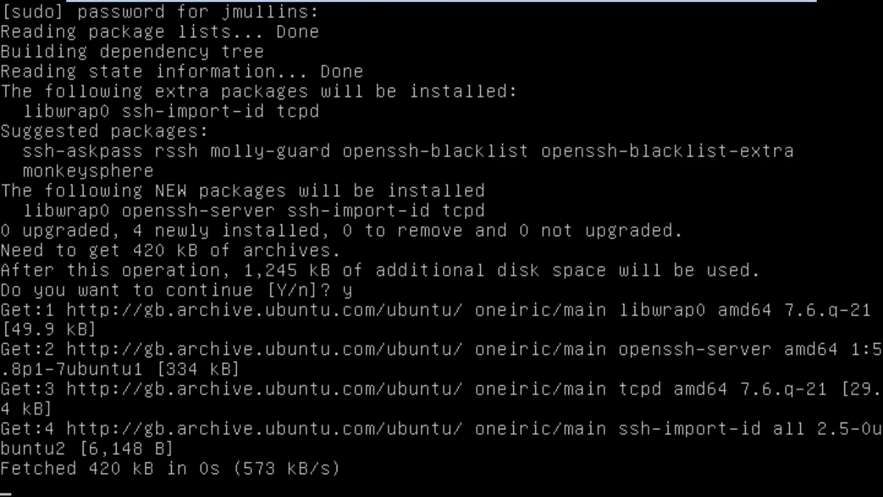
scroll(down, 3)
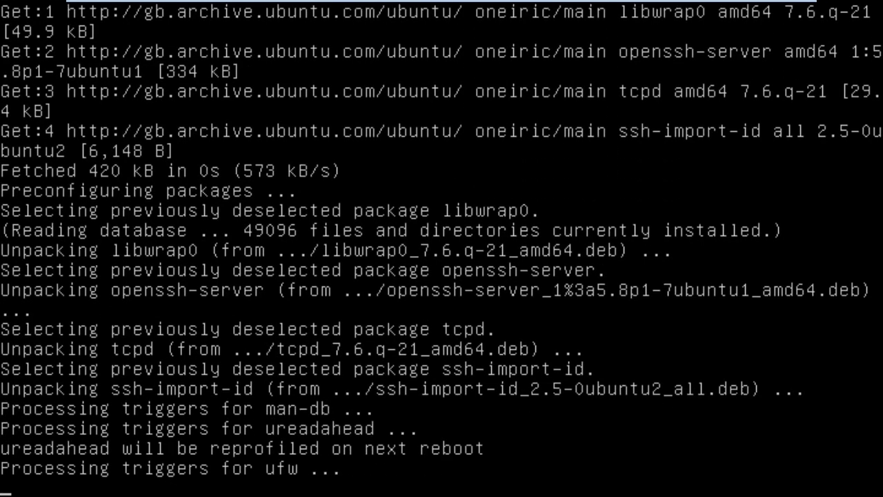
scroll(down, 3)
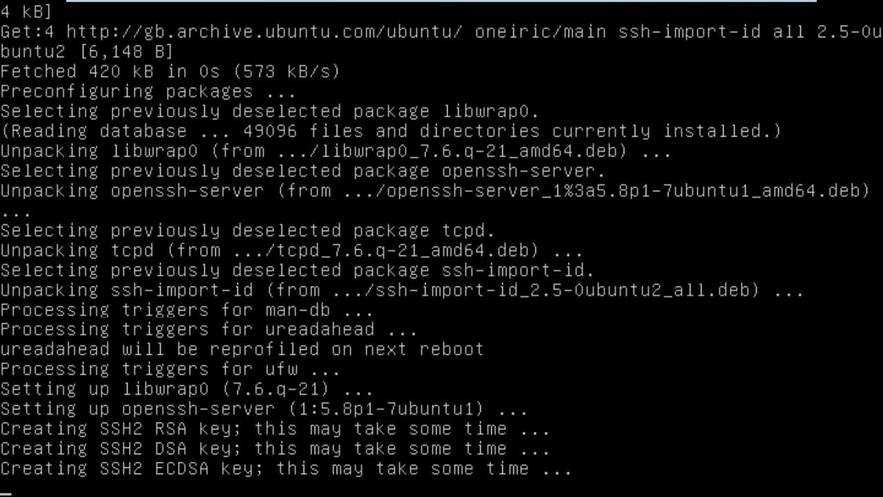
scroll(down, 3)
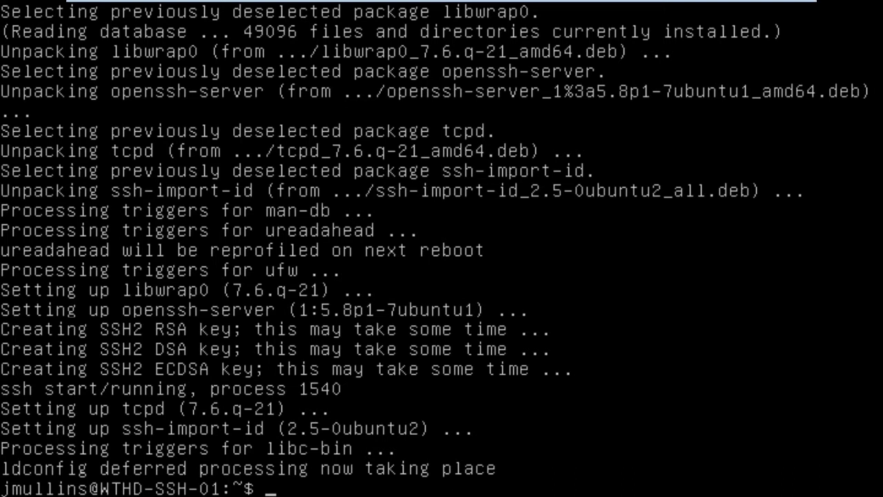
- Log out of the server console with exit
text(exiti)
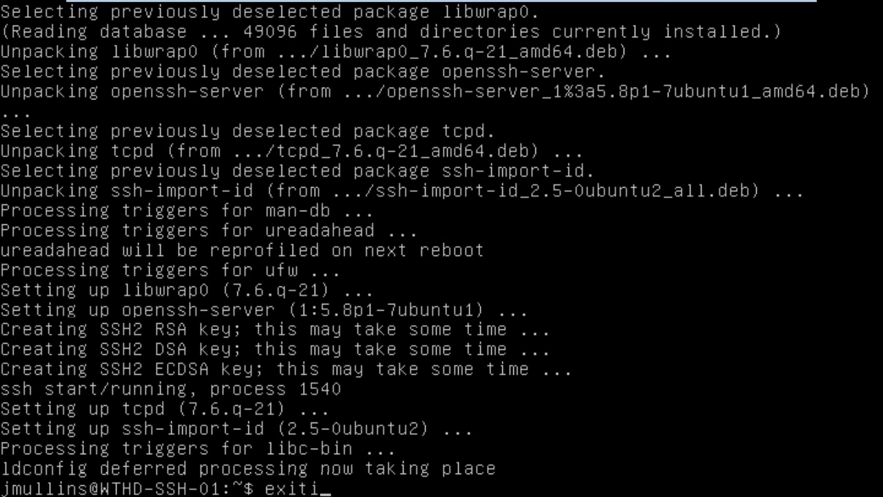
key(Return)
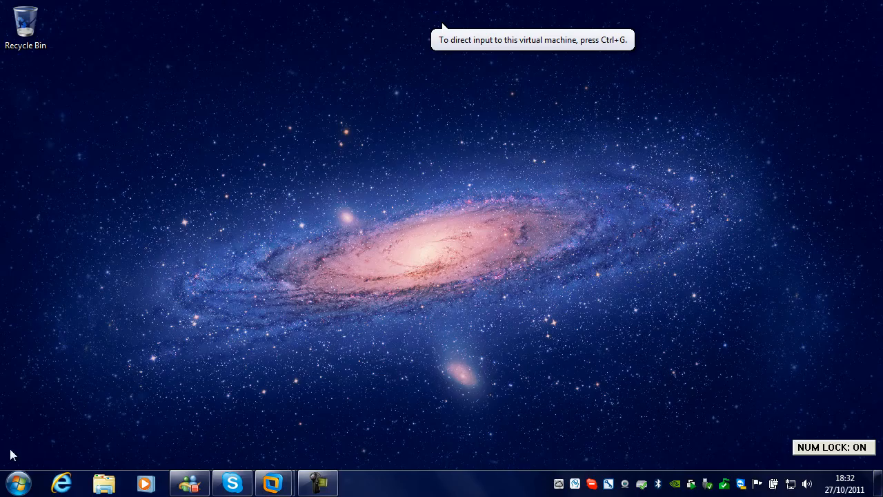
- Launch PuTTY from the Windows 7 Start menu, reaching its session configuration
click(19, 483)
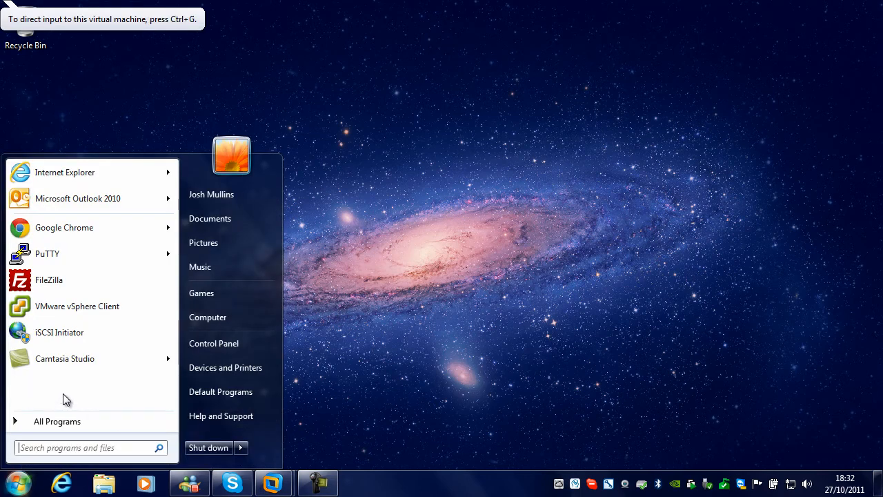
click(66, 265)
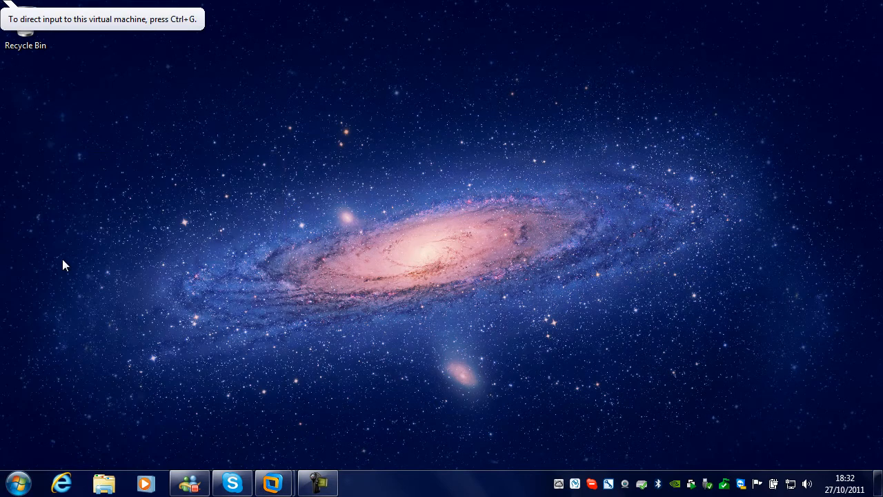
click(359, 483)
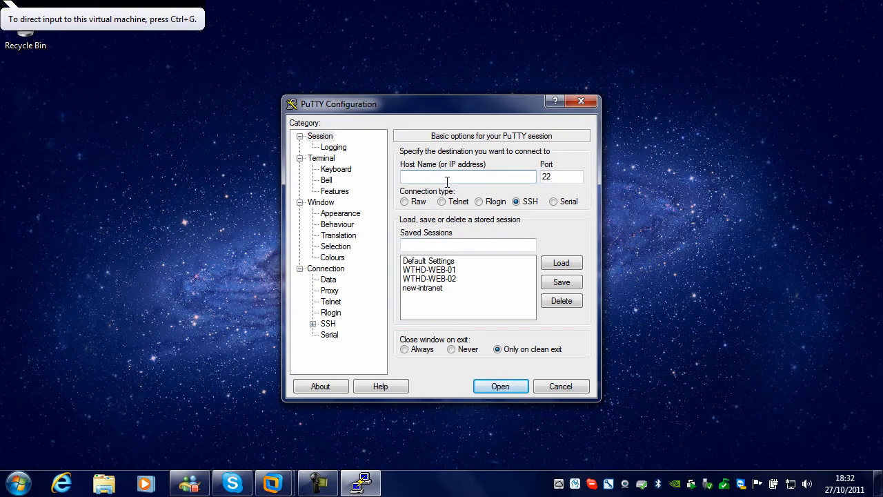
- Connect PuTTY over SSH to 10.16.1.129 on port 22, bringing up the host-key alert
text(10.16)
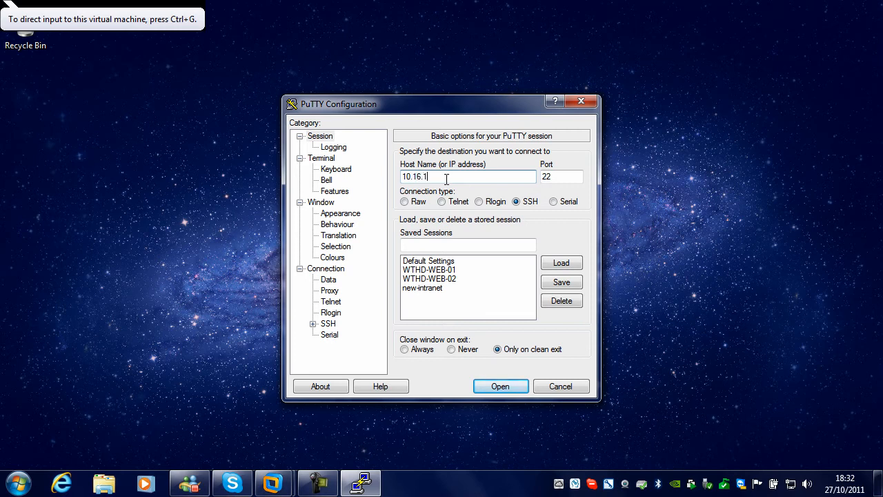
text(.129)
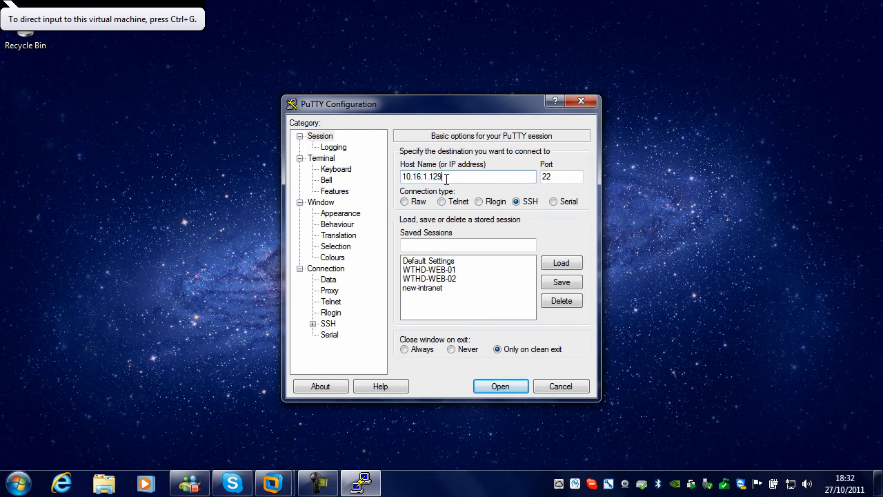
mouse_move(500, 386)
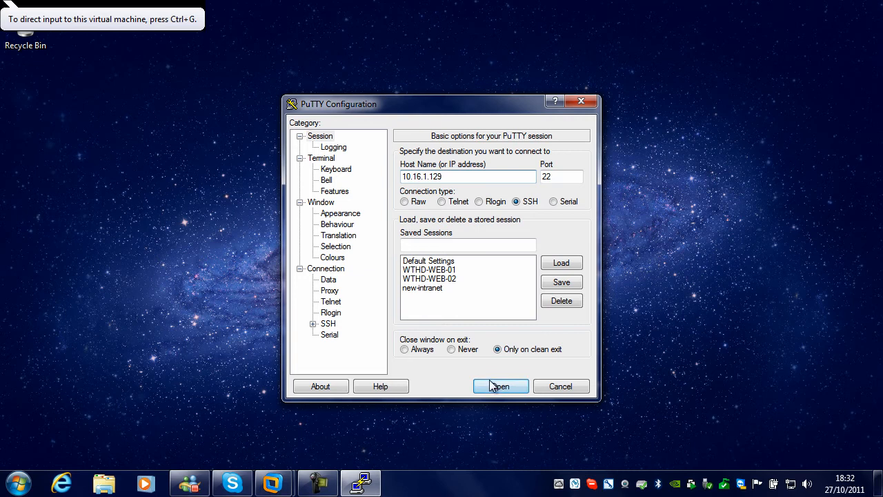
click(500, 386)
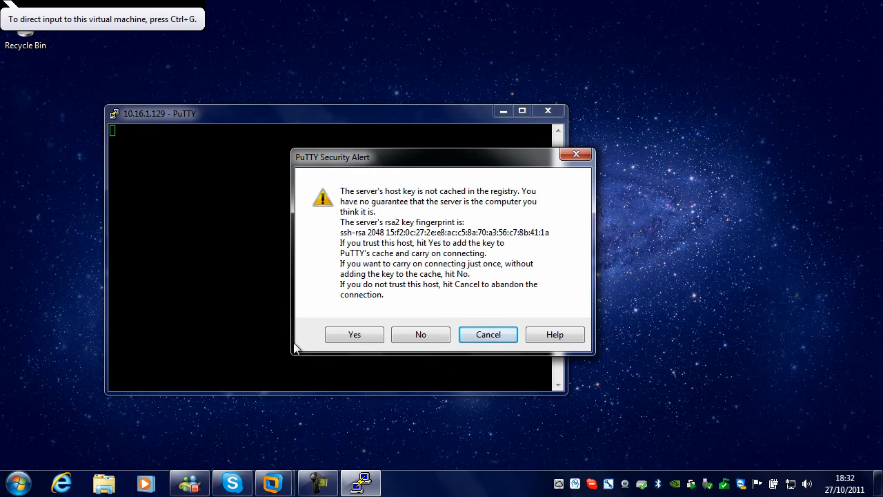
- Accept the server's host key and log in over SSH as jmullins
click(353, 334)
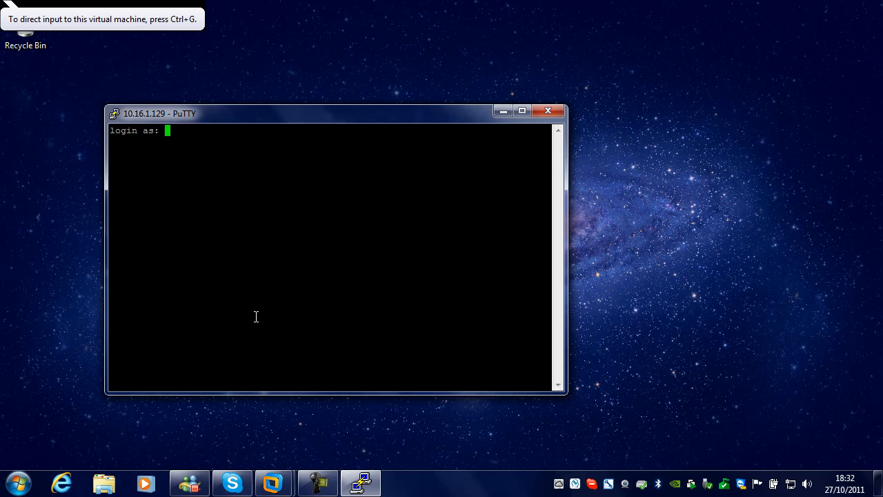
text(jmullins)
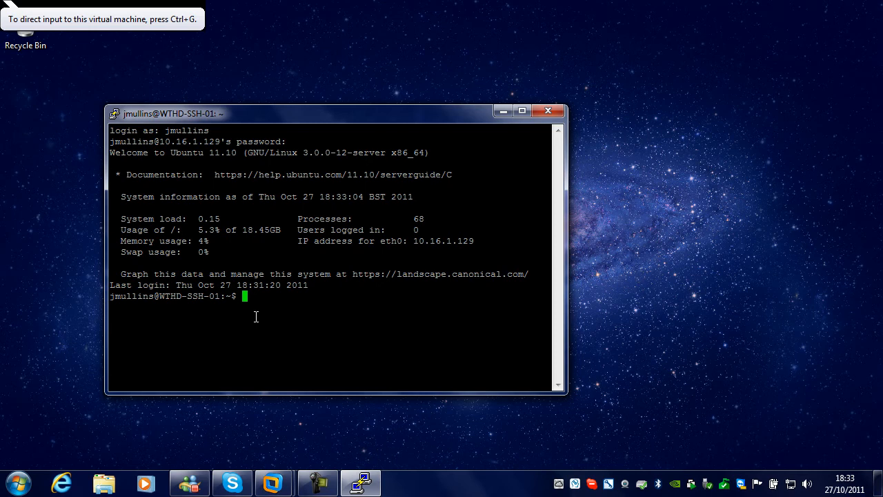
- Become root with sudo su, run apt-get update remotely, then exit the root shell
text(sudo su)
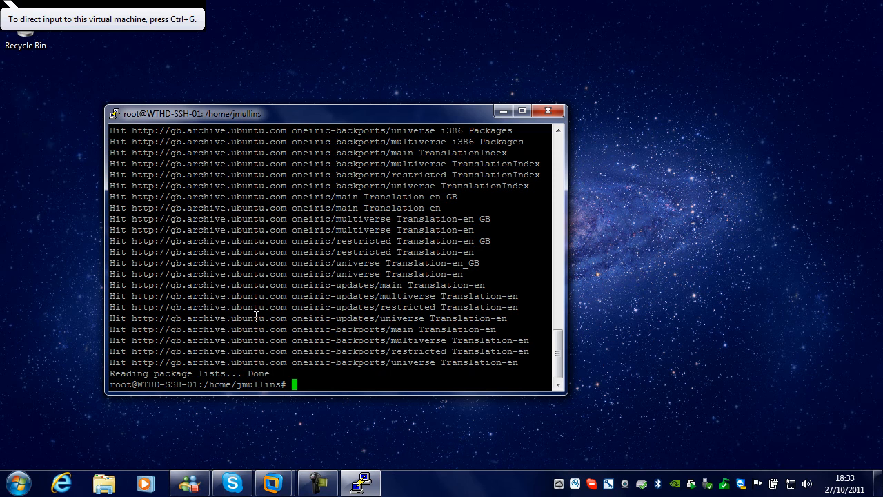
text(exit)
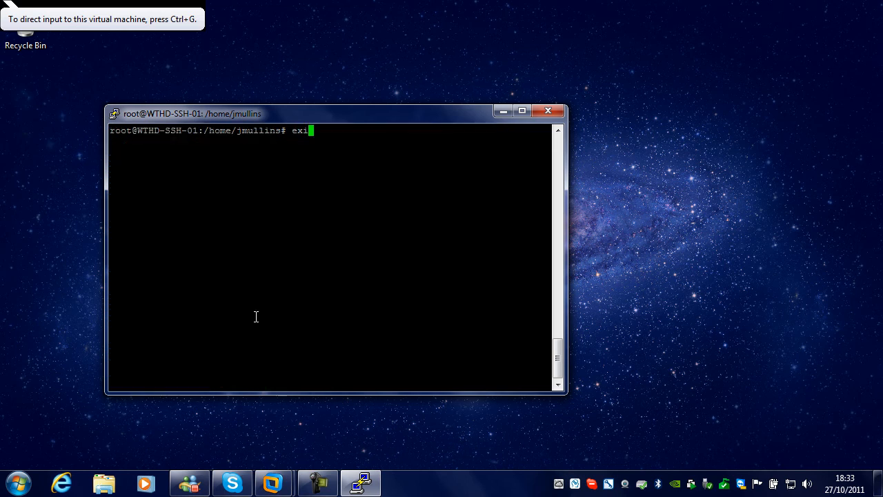